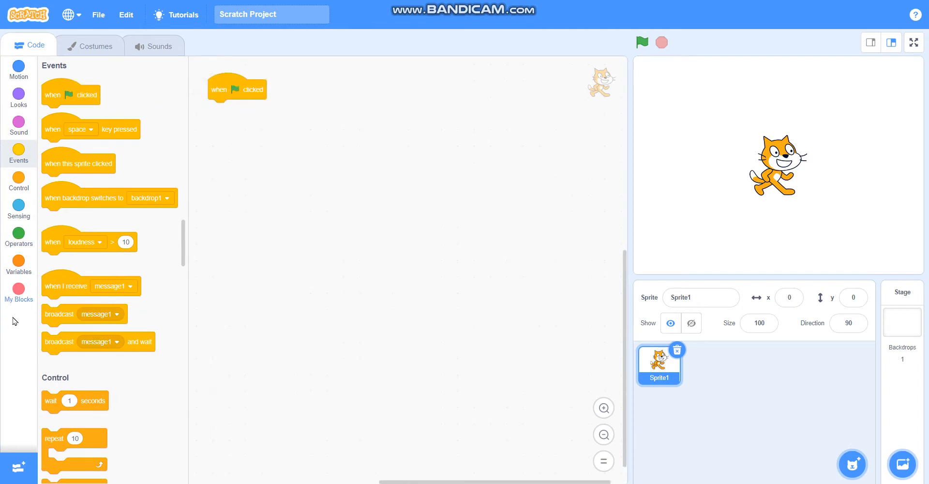
Add the Pen extension and attach pen up under the green-flag hat.
left_click(19, 468)
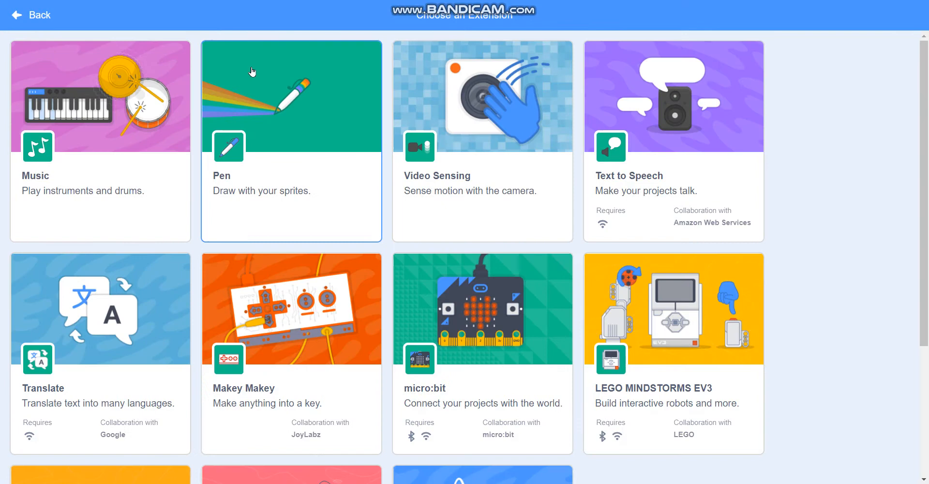
left_click(290, 139)
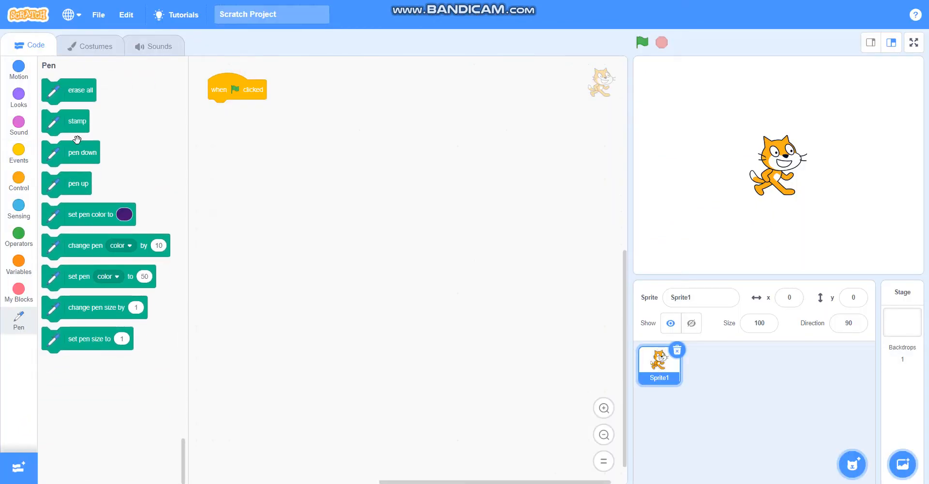
left_click_drag(69, 185, 253, 101)
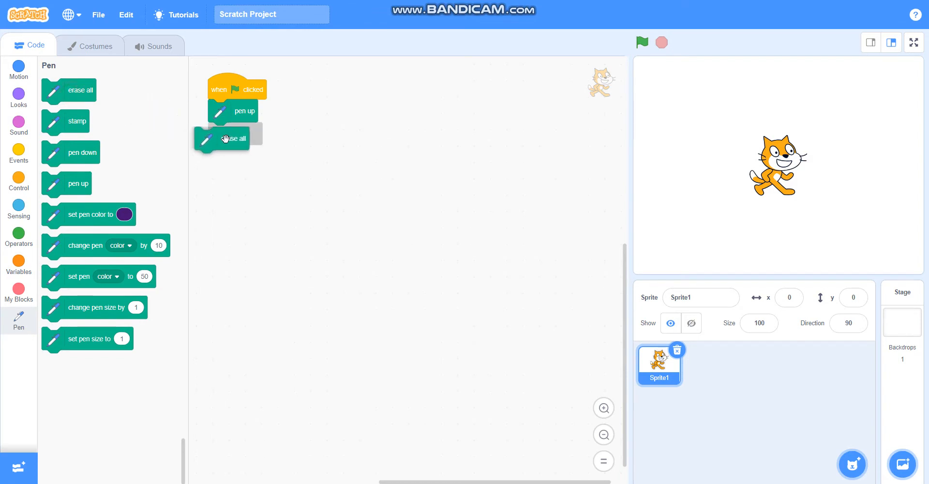
Attach go to x:0 y:0 and point in direction 90 to the green-flag script.
left_click(19, 68)
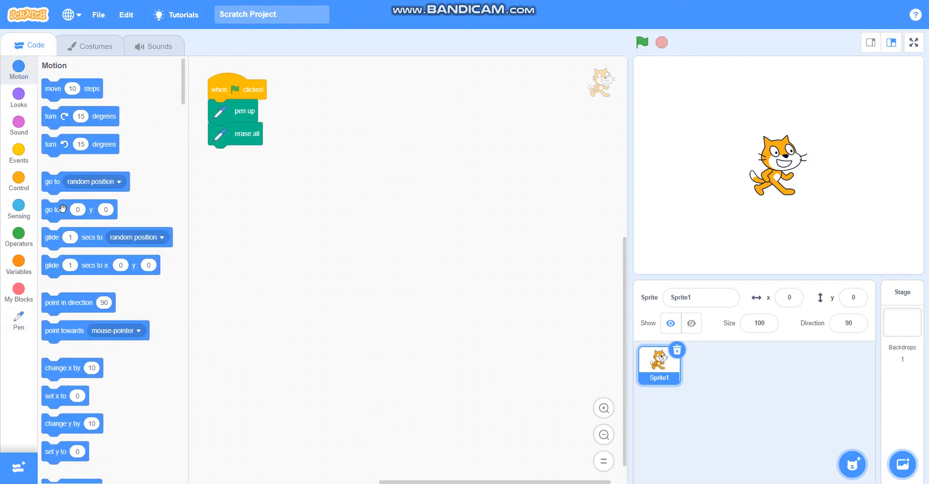
left_click_drag(54, 209, 225, 154)
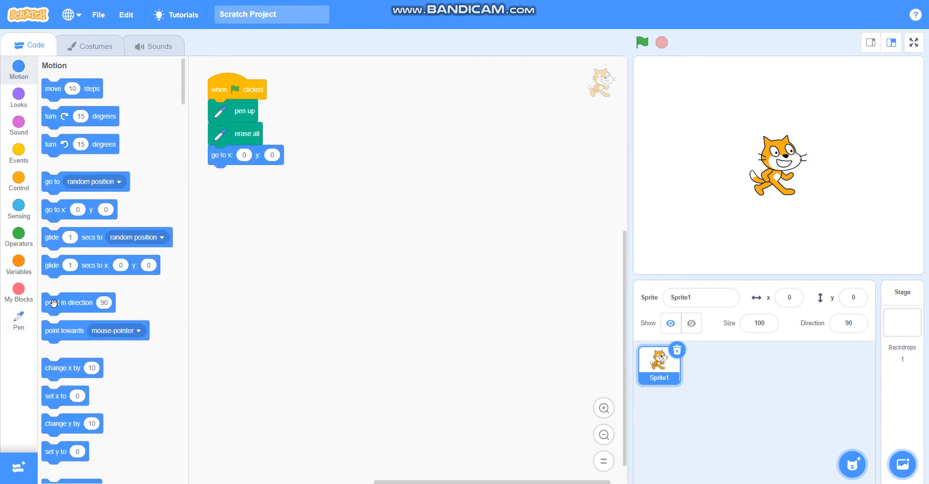
left_click_drag(66, 302, 236, 174)
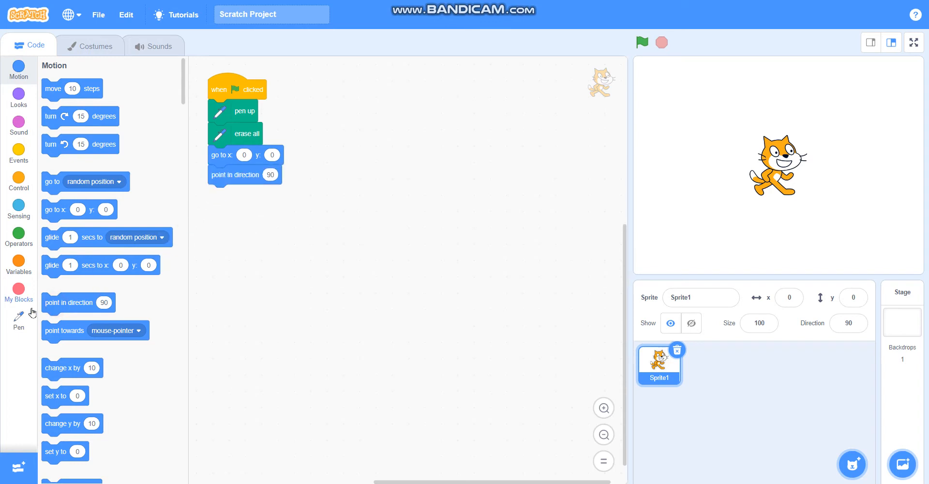
left_click(18, 317)
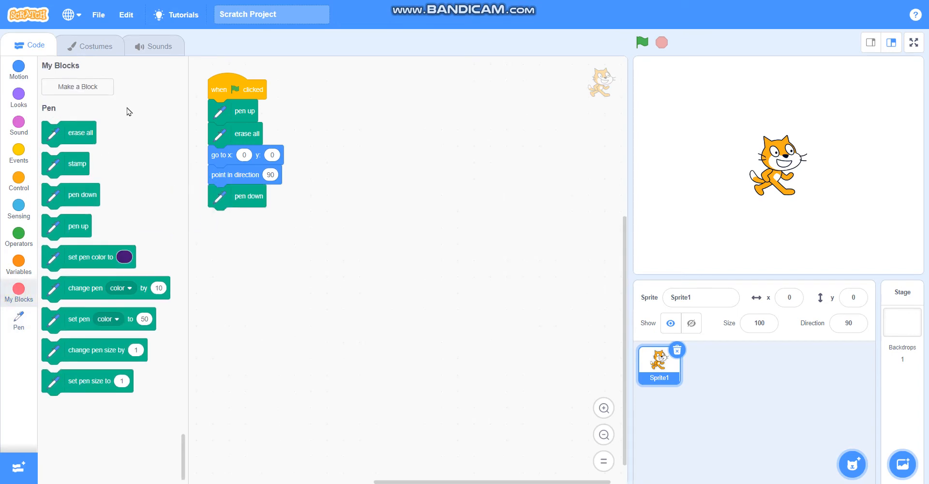
Make a custom block named spiralSquare with number inputs 'size' and 'steps'.
left_click(76, 87)
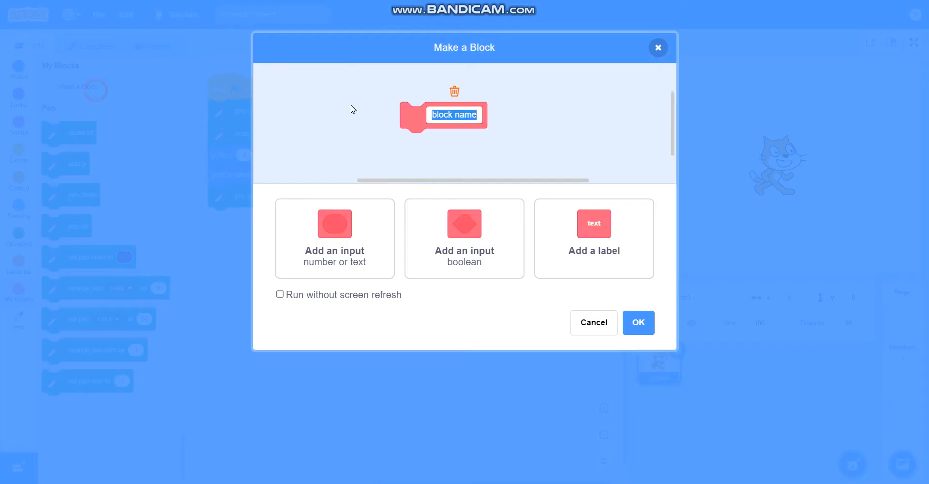
type("spiralSquare")
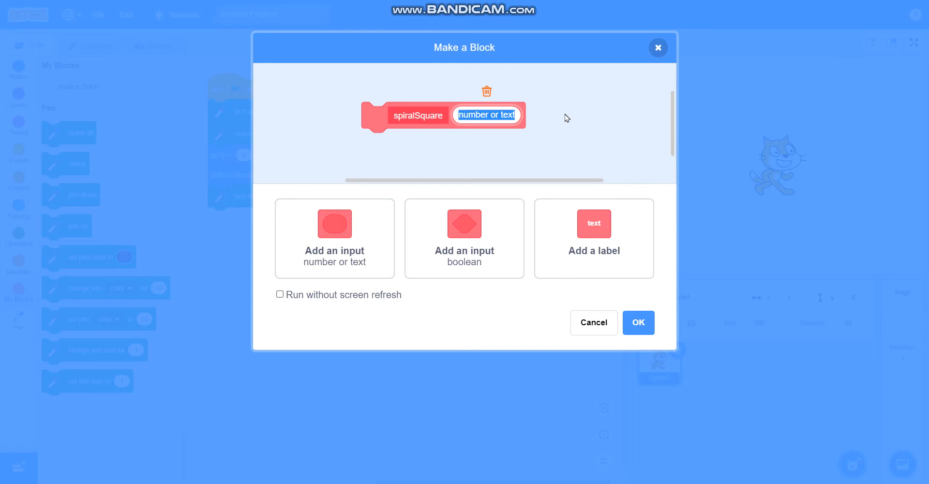
type("size")
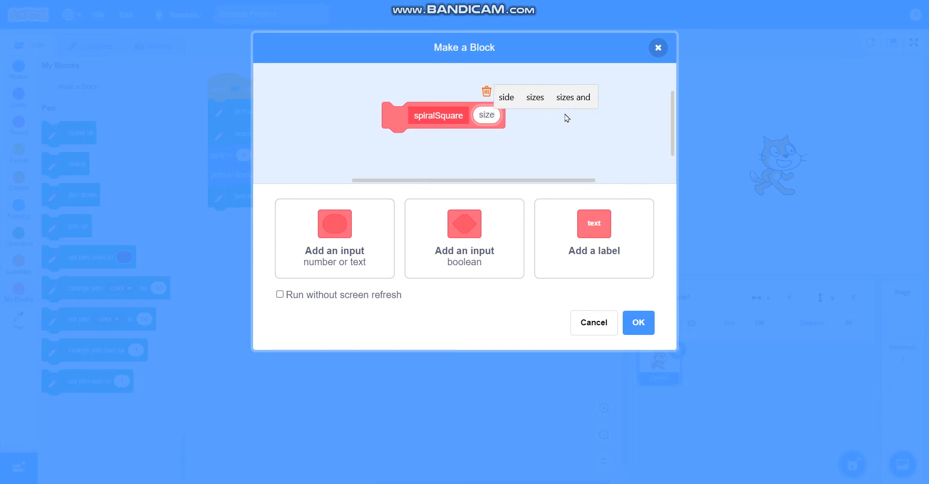
left_click(335, 238)
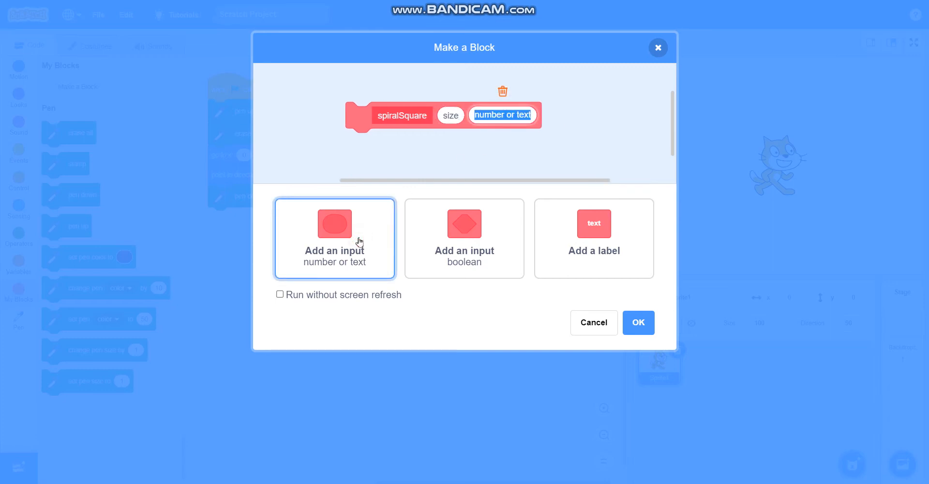
type("steps")
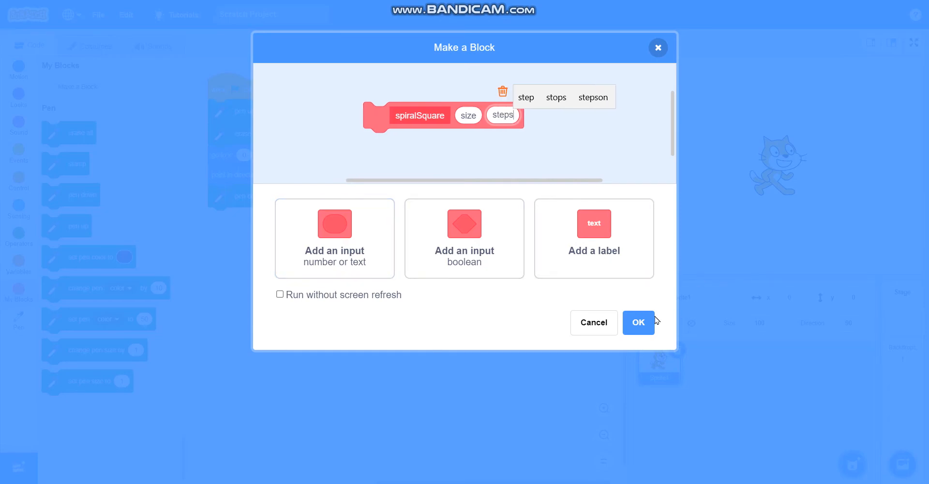
left_click(638, 322)
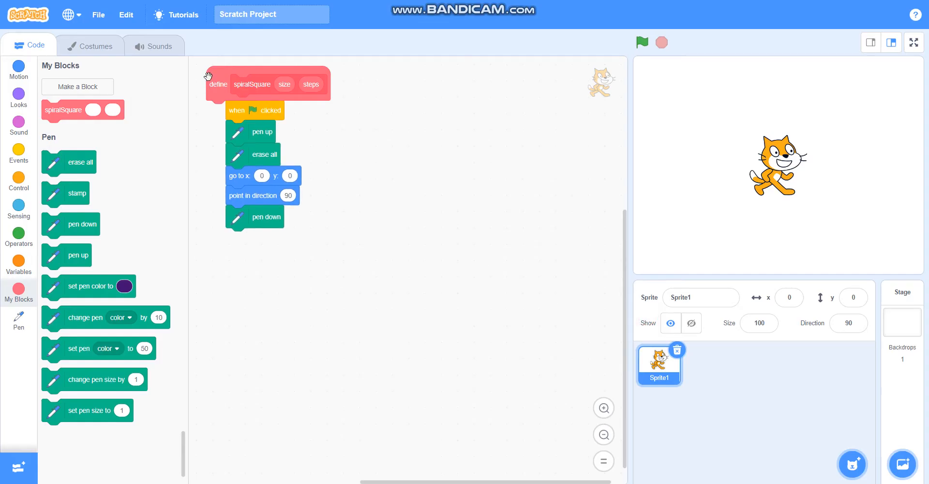
Give define spiralSquare an if steps = 0 / else, with move size steps in else.
left_click_drag(251, 83, 390, 102)
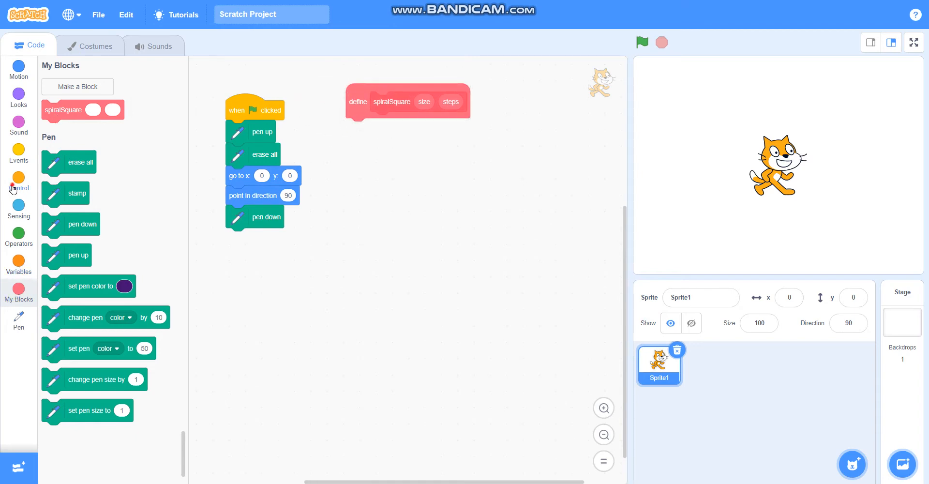
left_click(18, 183)
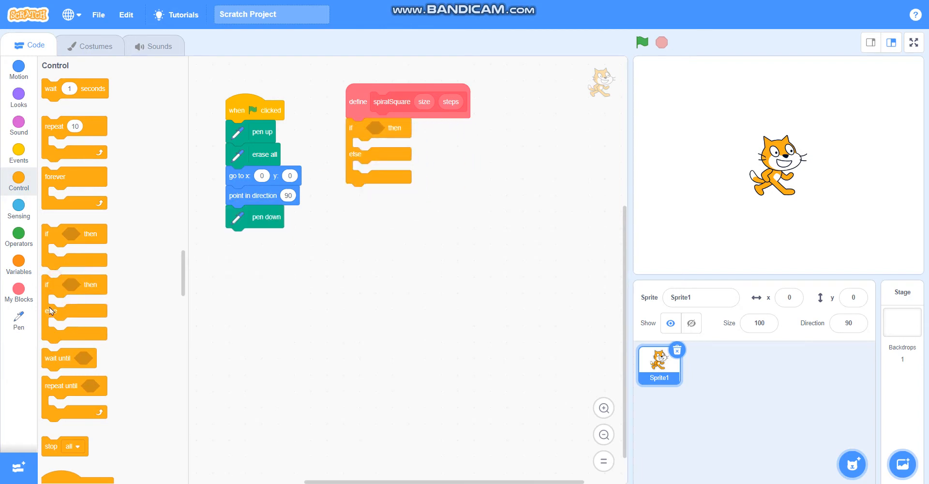
left_click(19, 235)
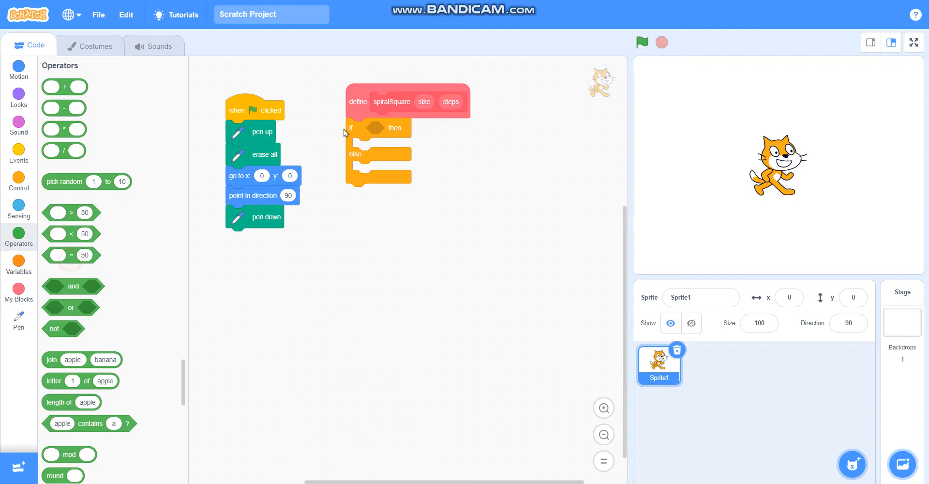
left_click_drag(71, 255, 379, 127)
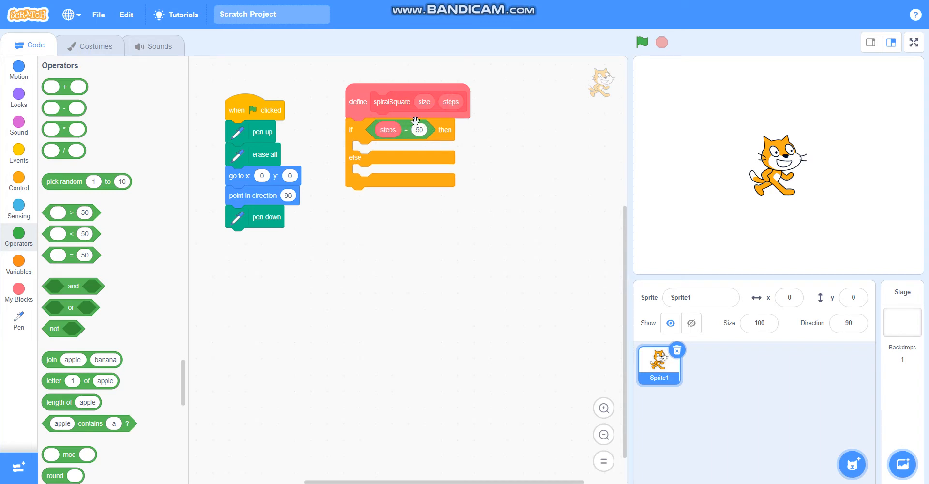
type("0")
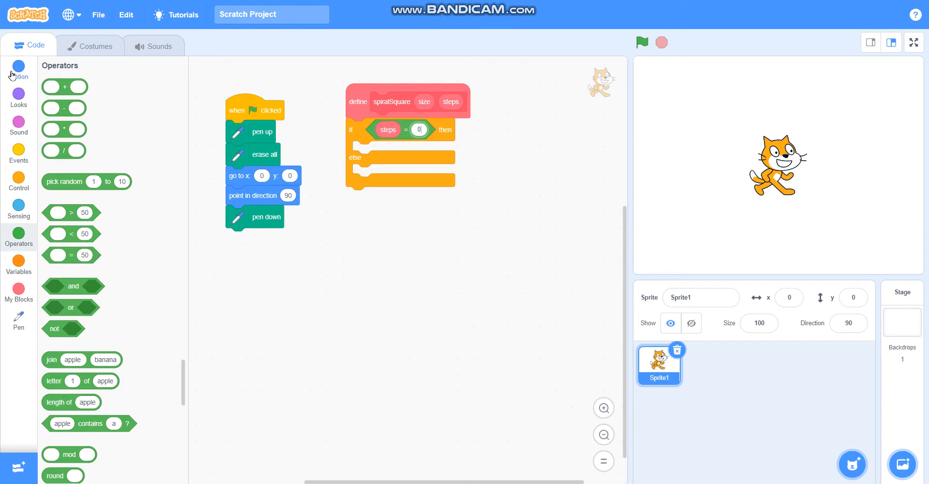
left_click(18, 68)
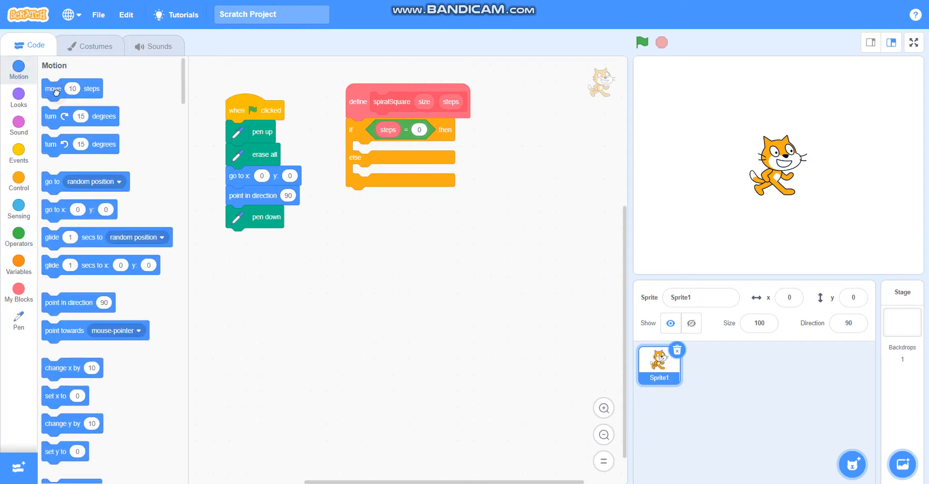
left_click_drag(72, 88, 382, 173)
type("90")
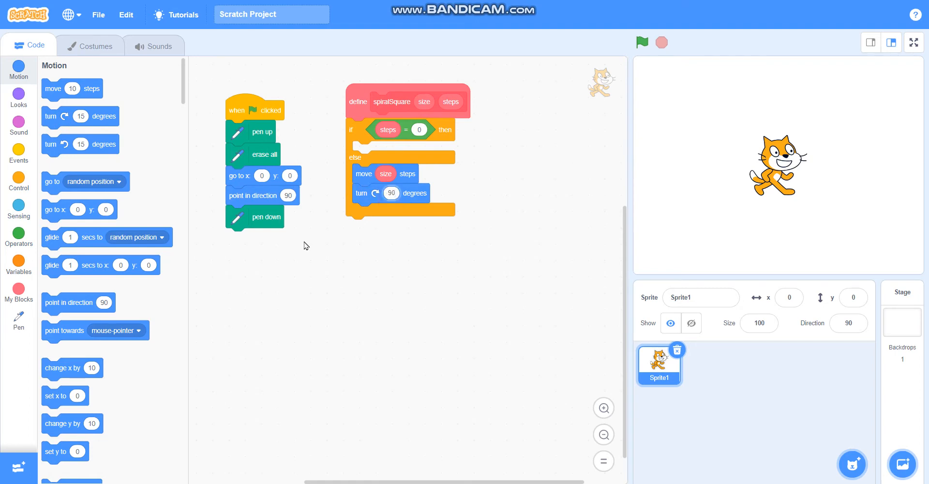
Add a recursive spiralSquare call in the else branch with size + 7 and steps - 1.
left_click(18, 289)
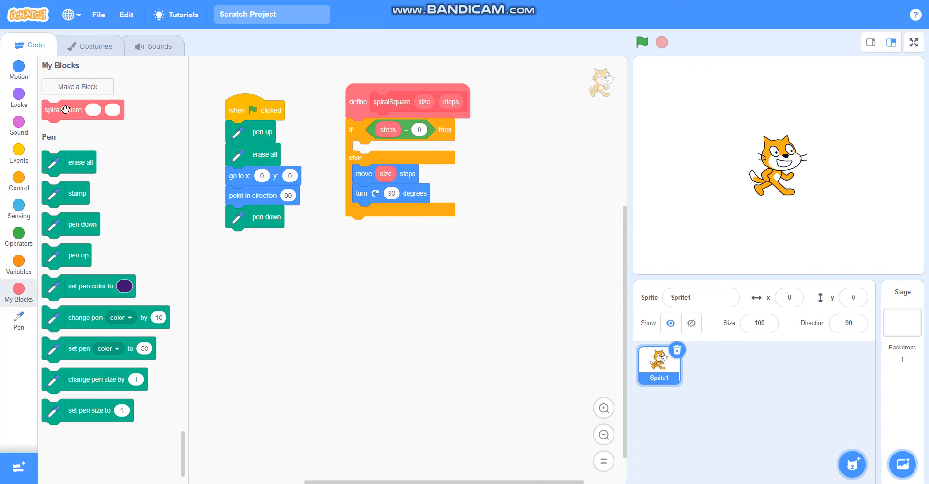
left_click_drag(64, 109, 366, 217)
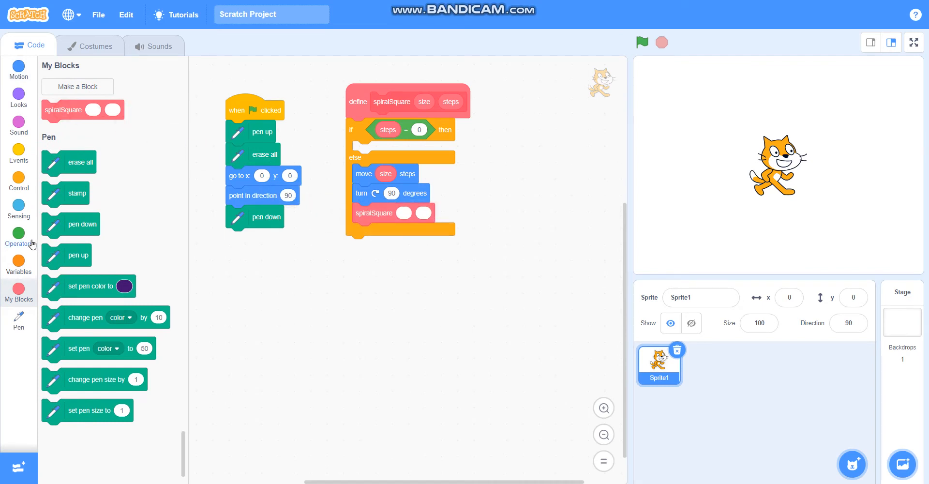
left_click(18, 237)
type("7")
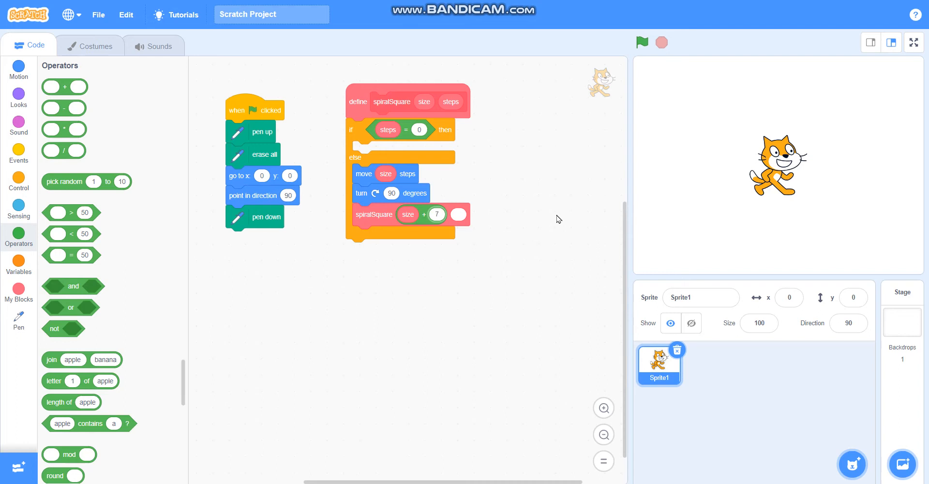
mouse_move(46, 127)
type("1")
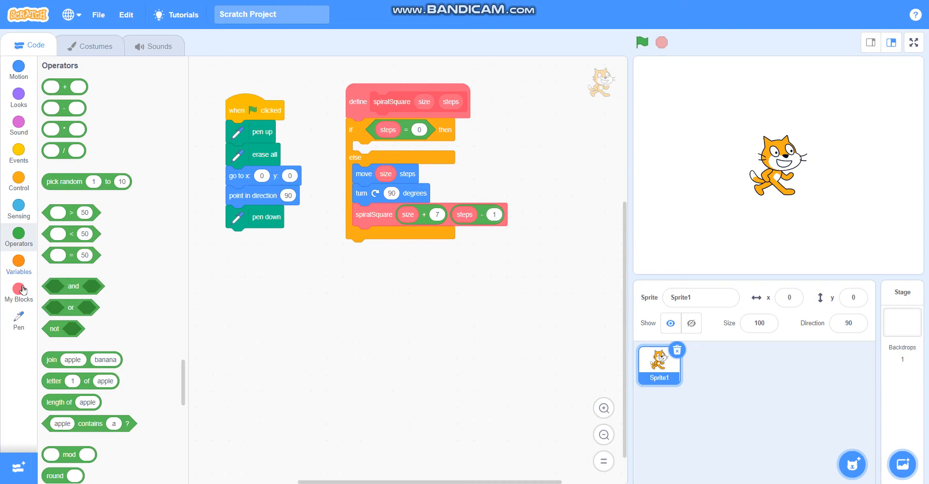
left_click(18, 290)
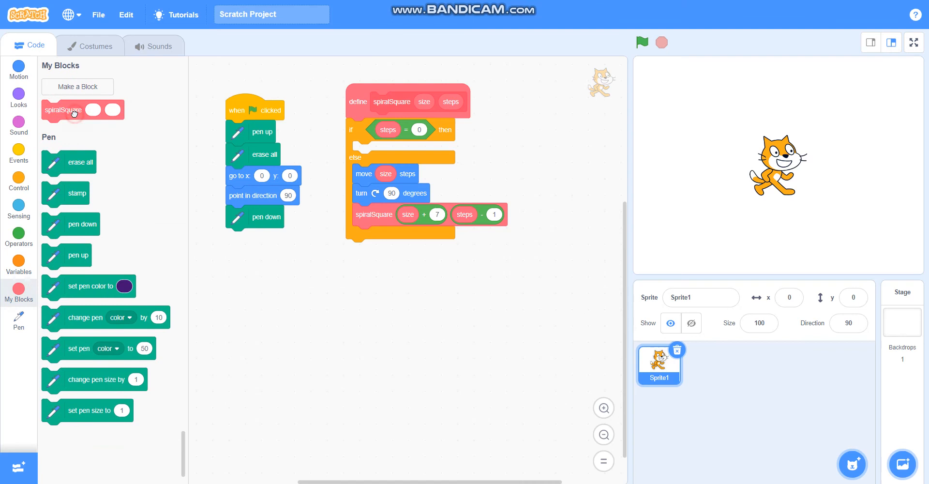
Attach spiralSquare 10, 40 under pen down and run the green flag.
left_click_drag(83, 110, 248, 237)
type("1")
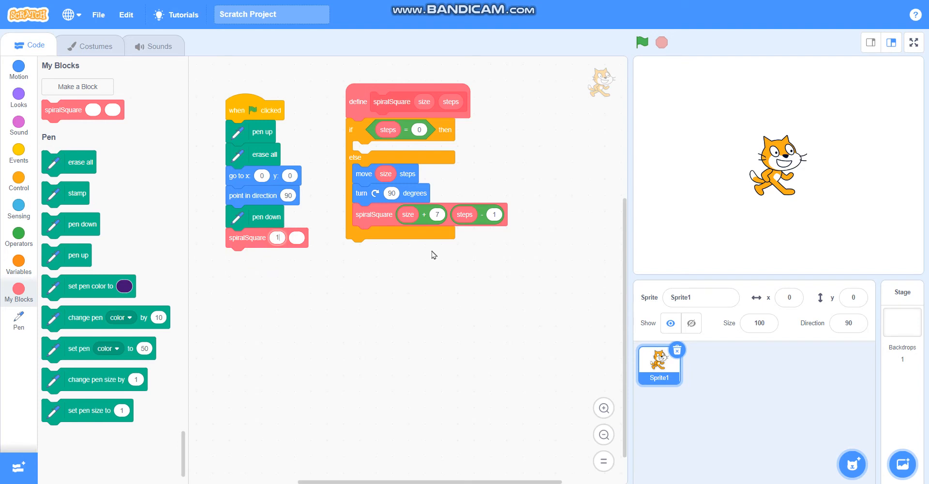
type("0")
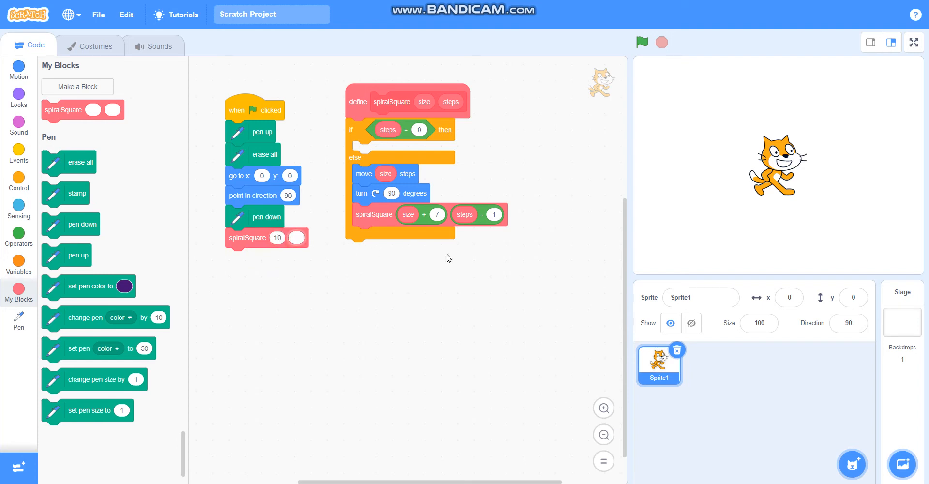
type("40")
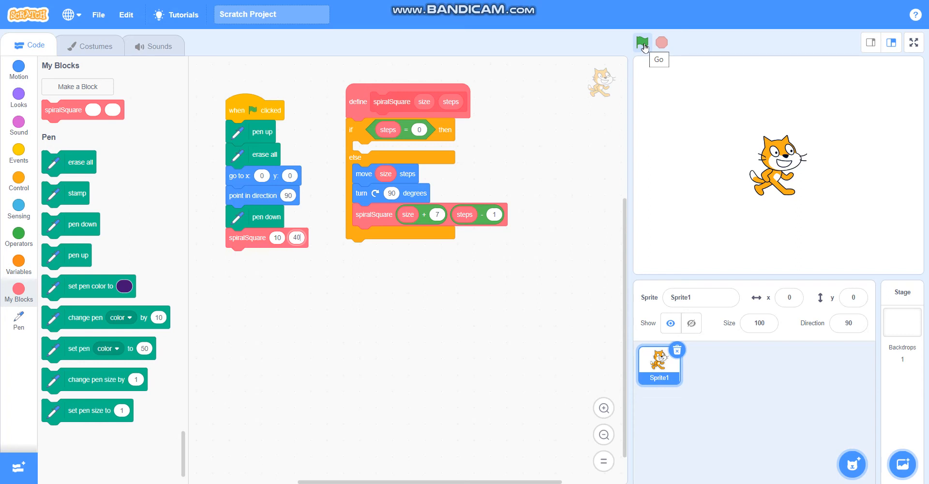
left_click(641, 42)
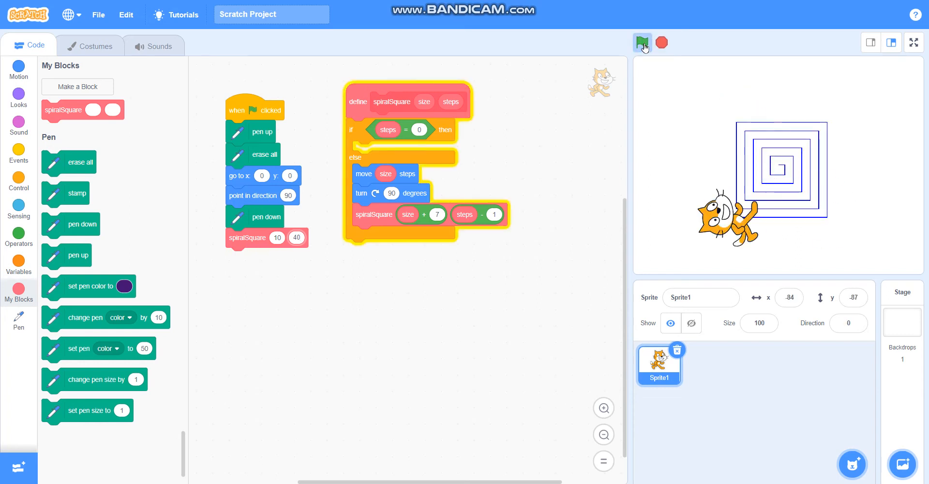
left_click(642, 43)
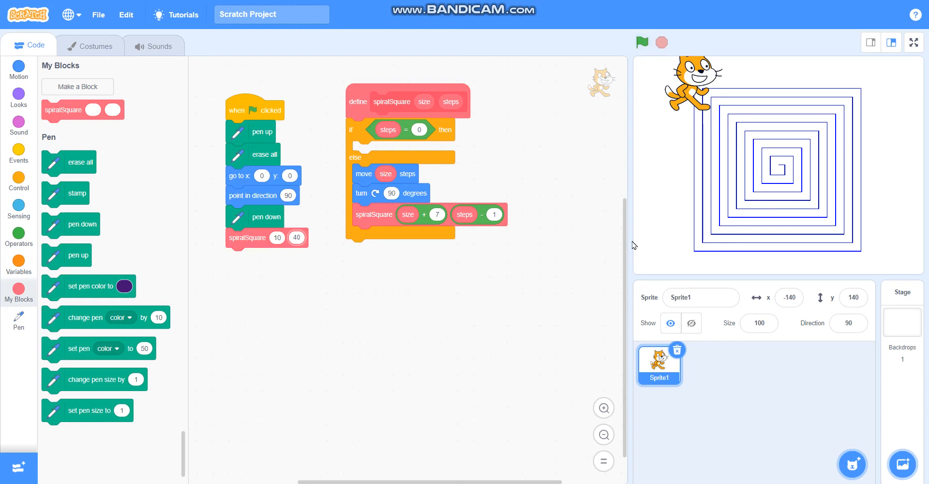
Hide the cat, add set pen size 4 to spiralSquare, and rerun the rainbow spiral.
left_click(691, 323)
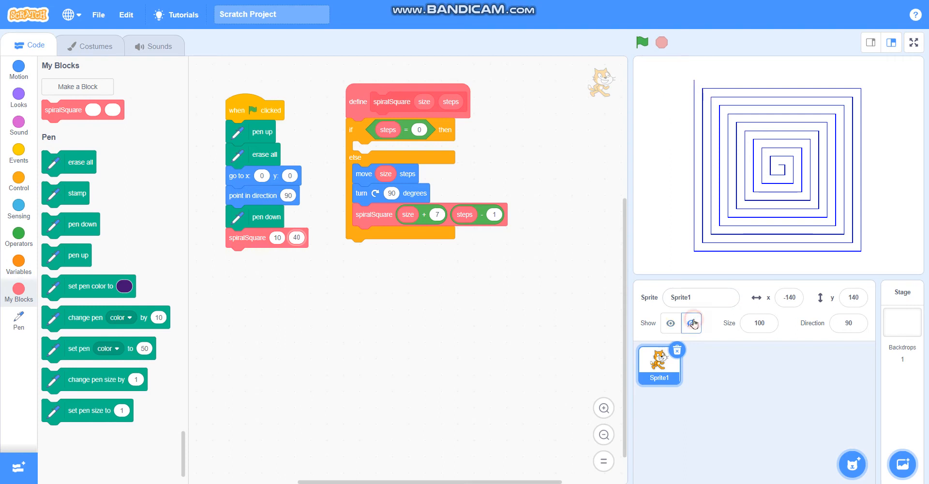
left_click(691, 322)
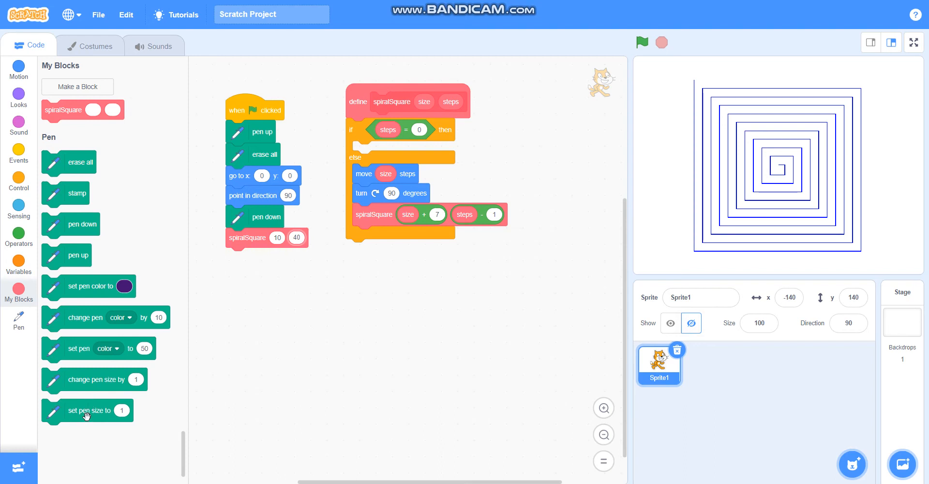
left_click_drag(89, 410, 394, 129)
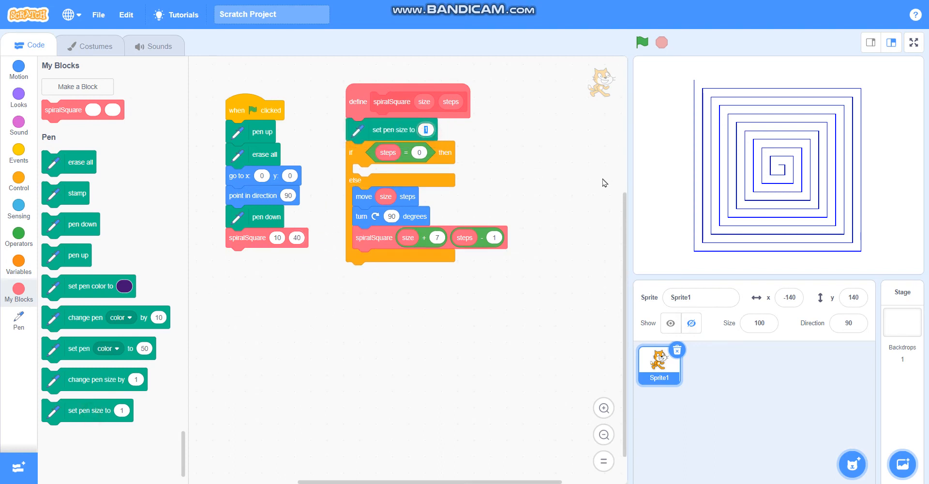
left_click(641, 42)
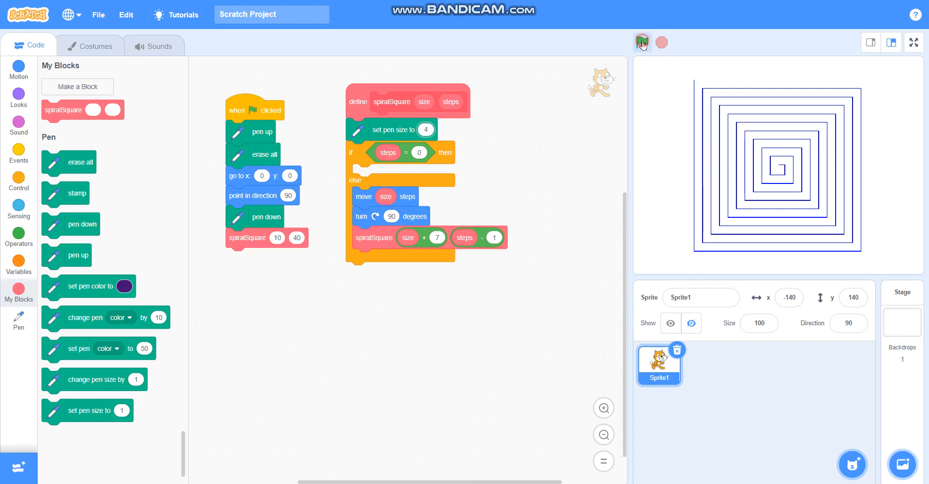
left_click(642, 42)
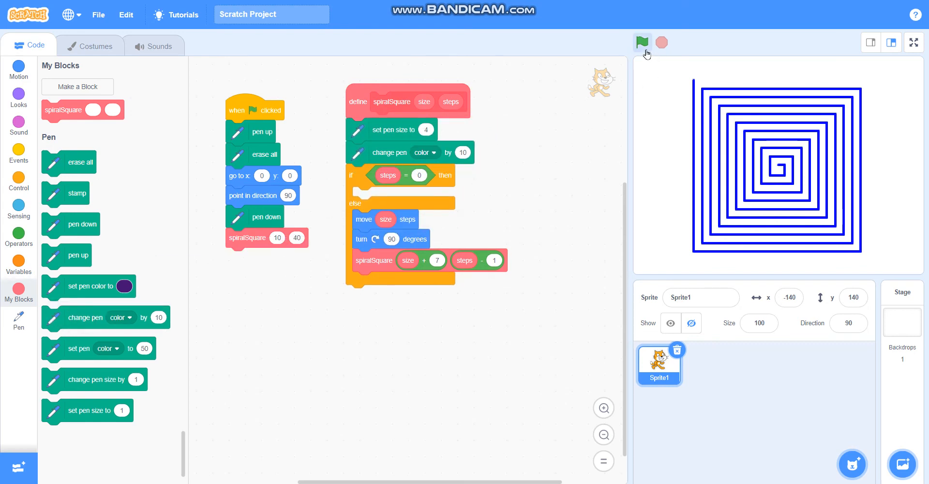
left_click(641, 42)
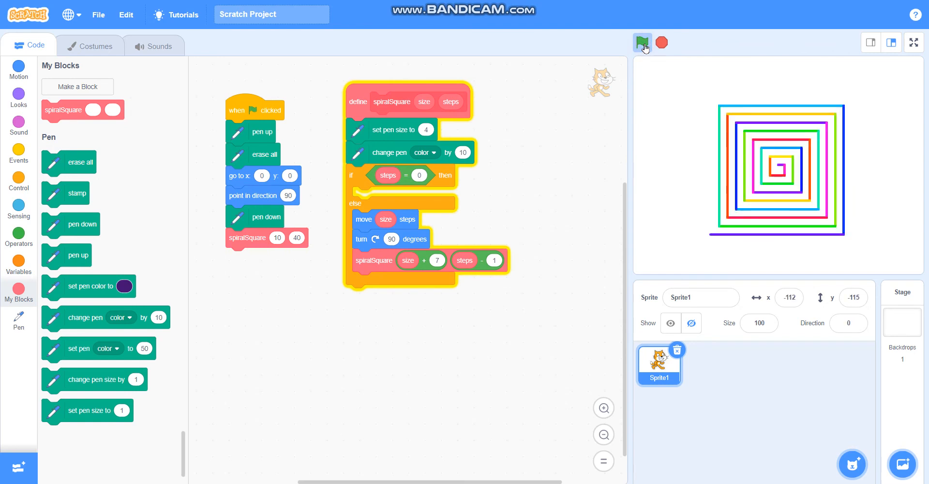
left_click(641, 42)
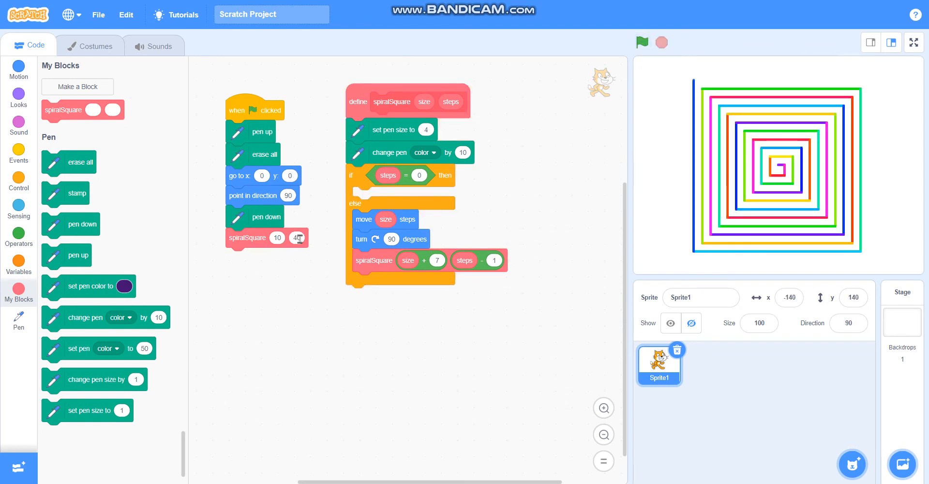
Run the spiral with steps set to 48, then change it to 20 and rerun.
left_click(298, 237)
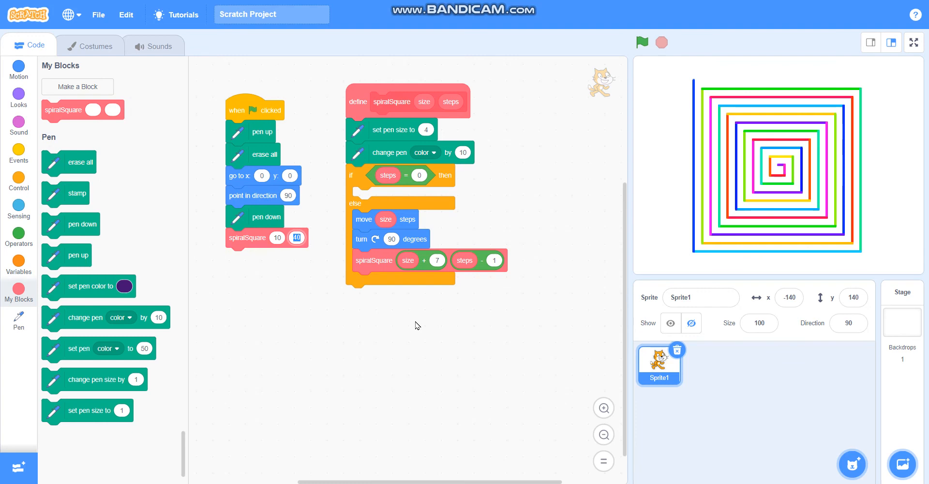
type("48")
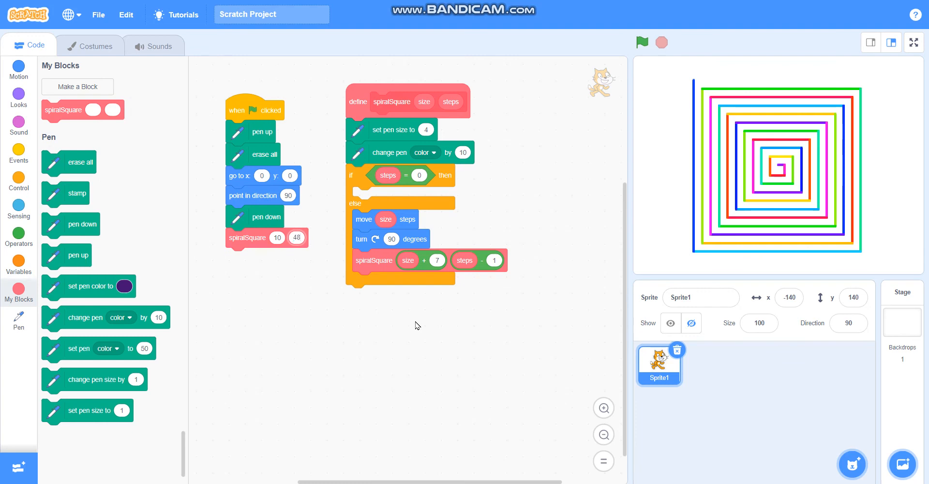
left_click(640, 42)
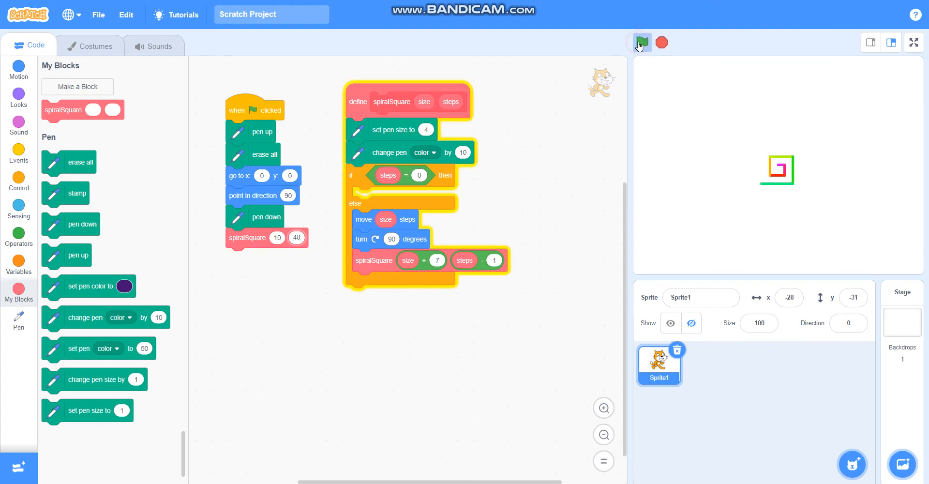
left_click(641, 42)
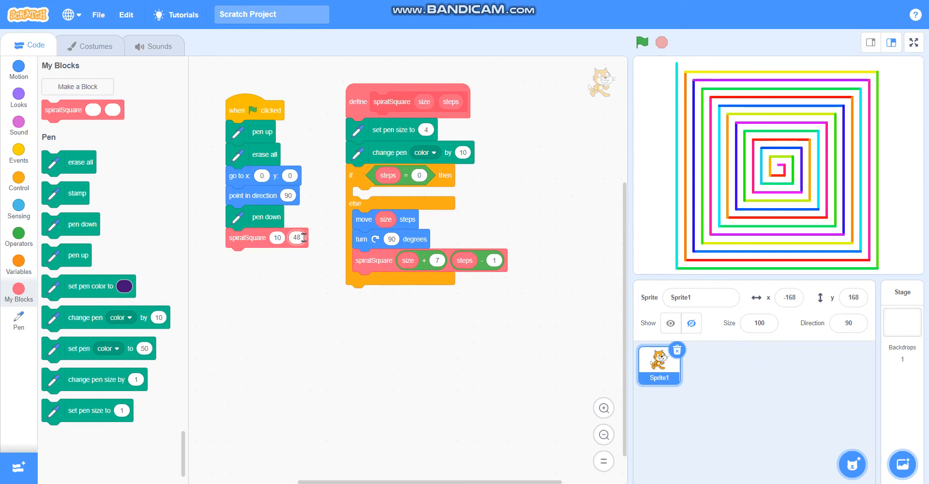
type("20")
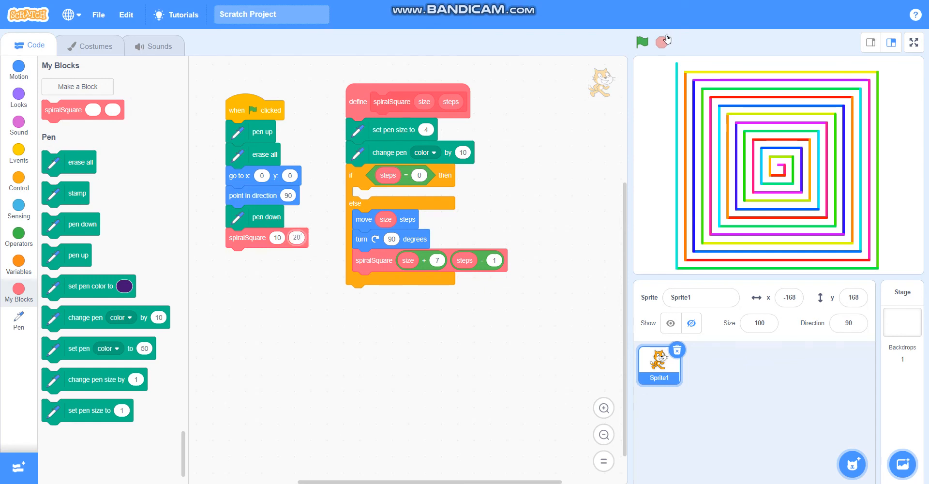
left_click(641, 42)
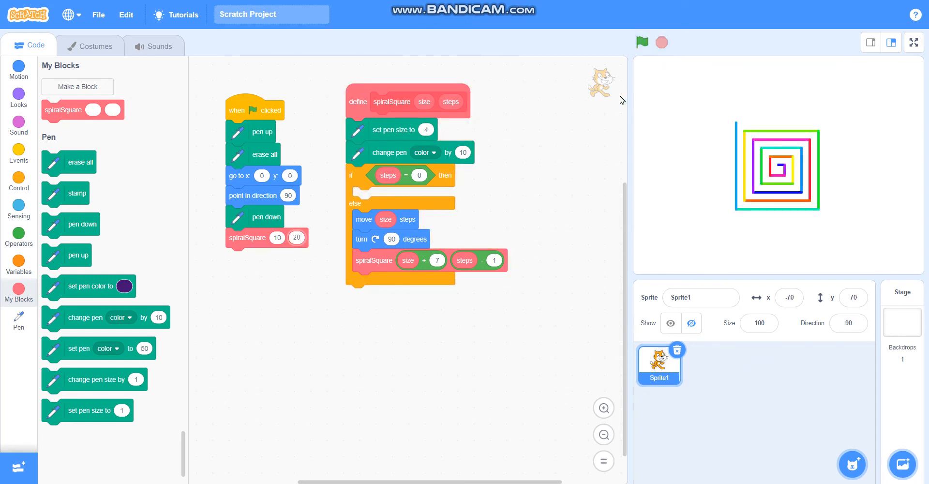